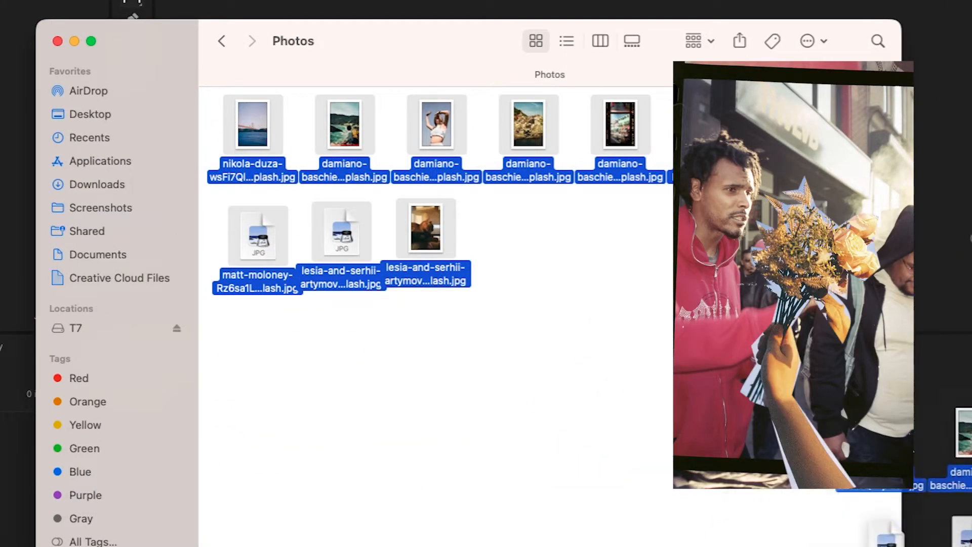
Enter 1080 as the frame width in the sequence's Sequence Settings
{"action": "left_click", "coordinate": [355, 14]}
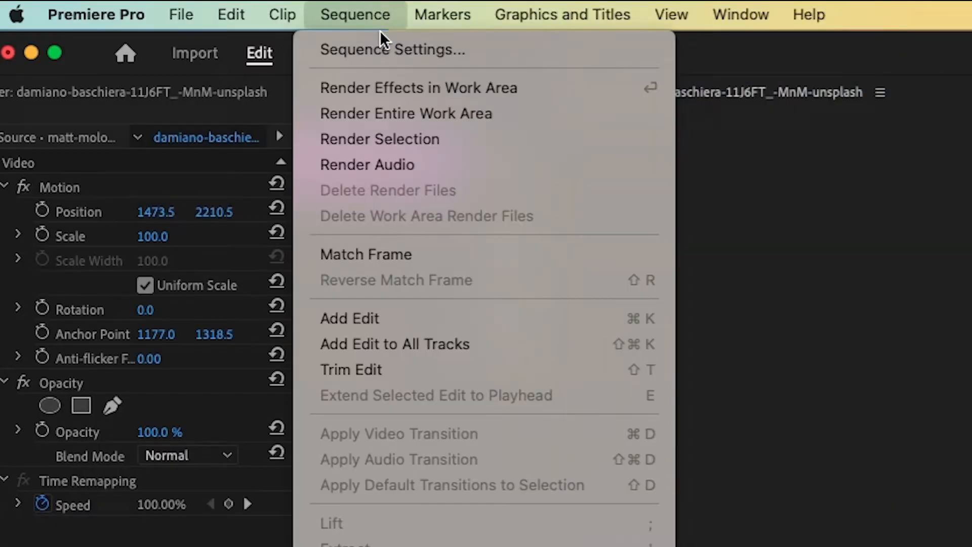
{"action": "left_click", "coordinate": [392, 49]}
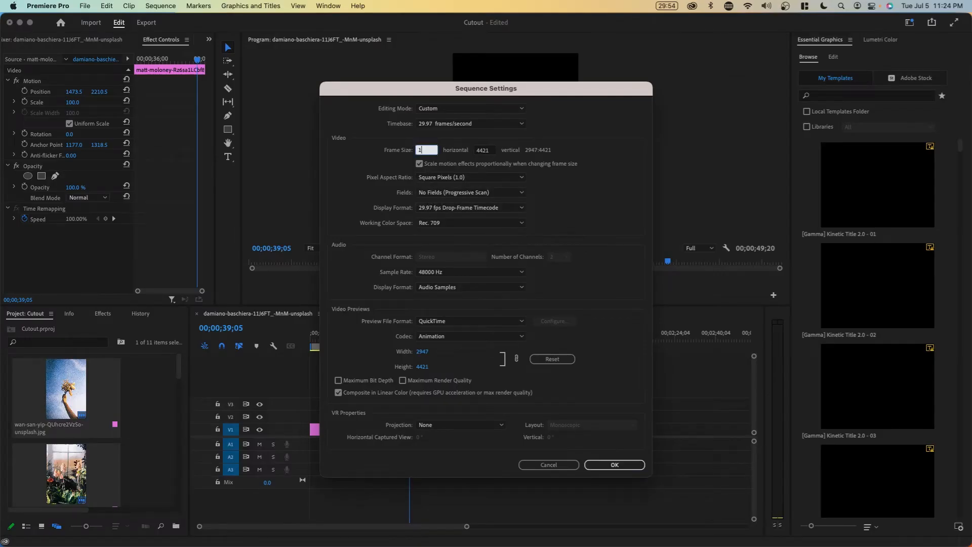
{"action": "type", "text": "1080"}
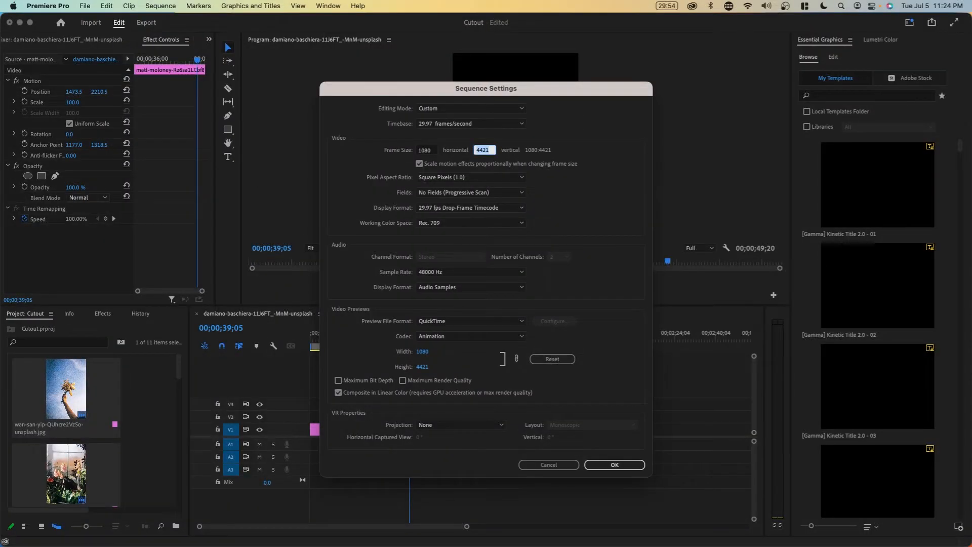
{"action": "left_click", "coordinate": [613, 464]}
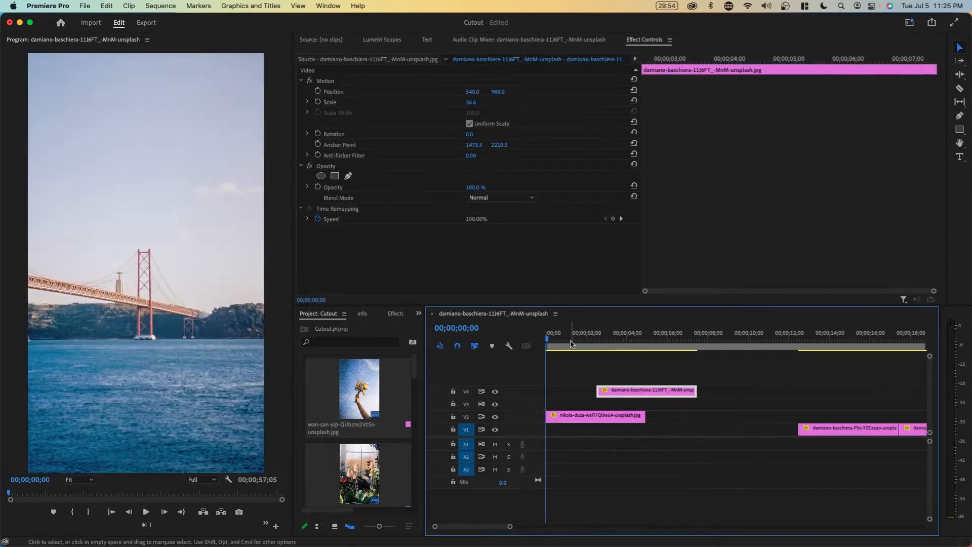
Apply the vertical frame size to the sequence settings
{"action": "left_click", "coordinate": [599, 339]}
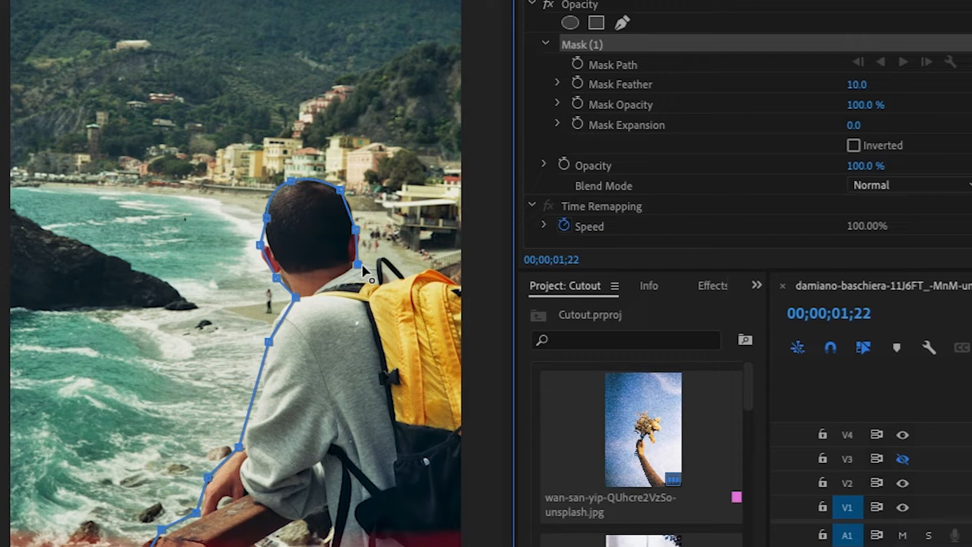
Add a point to the man's mask outline and zoom the Program monitor to 200%
{"action": "left_click", "coordinate": [108, 466]}
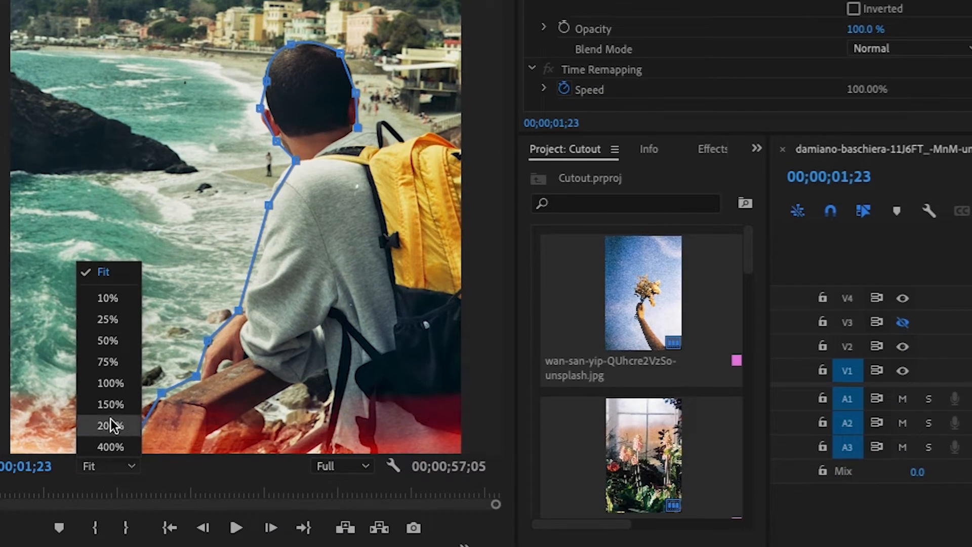
{"action": "left_click", "coordinate": [111, 382]}
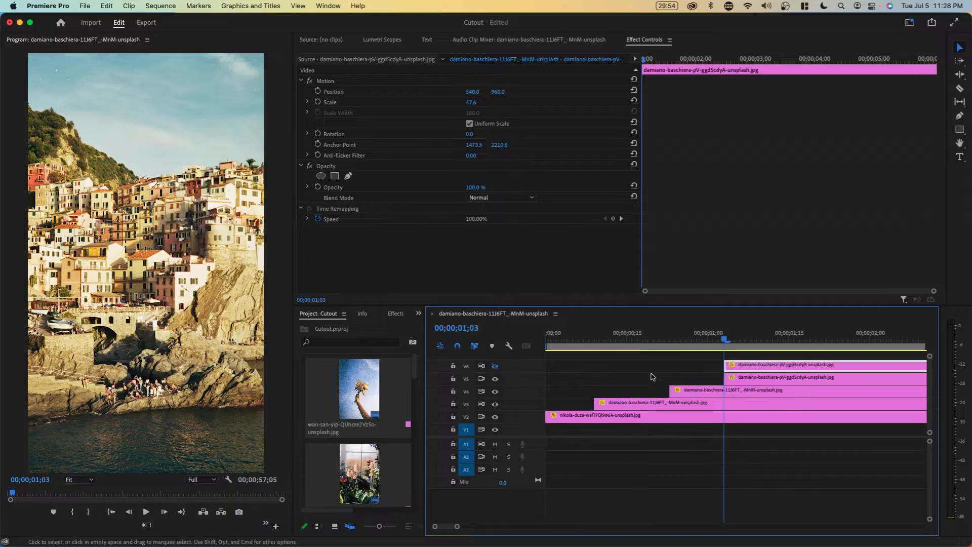
Shift the top photo clip a few frames later in the timeline
{"action": "left_click", "coordinate": [320, 177]}
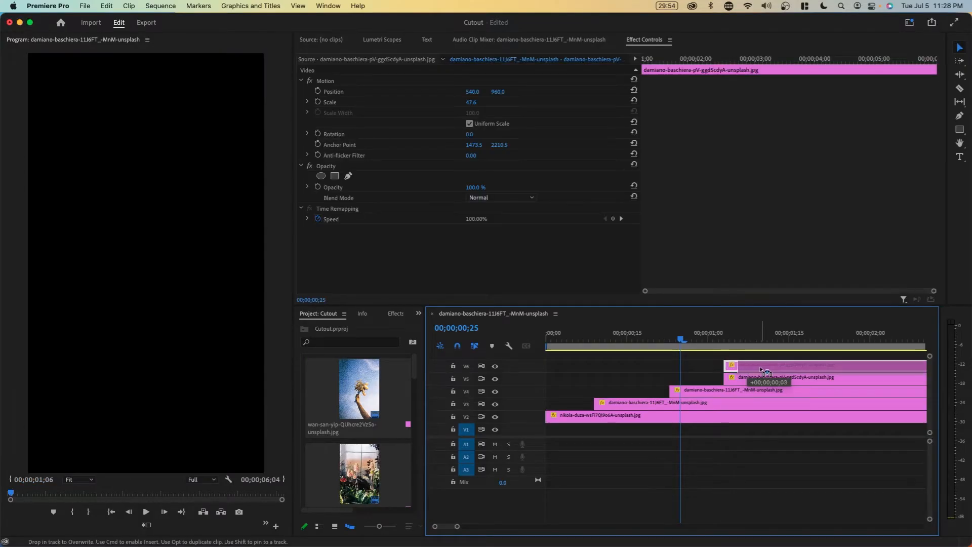
{"action": "left_click", "coordinate": [707, 346]}
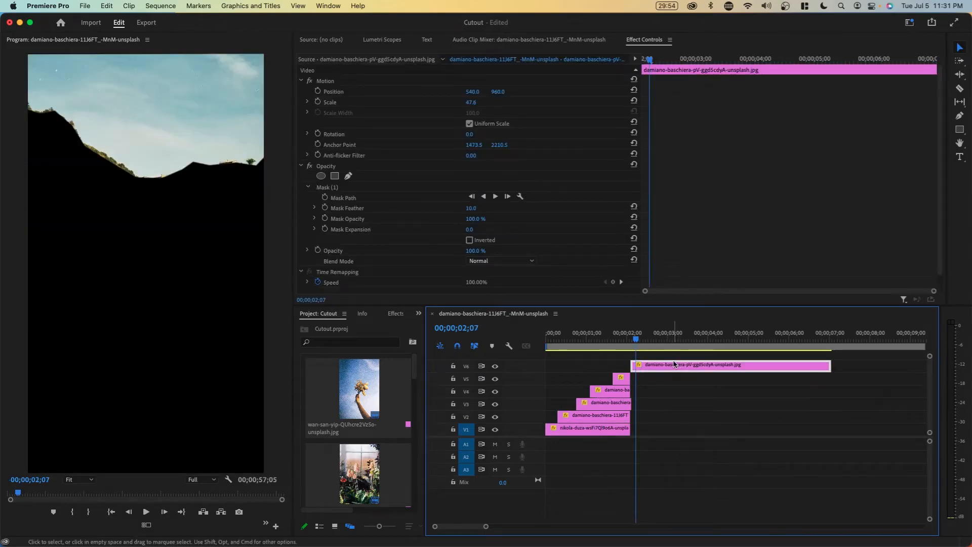
Check Inverted on the town photo's Mask (1) so only the buildings remain
{"action": "left_click", "coordinate": [470, 240]}
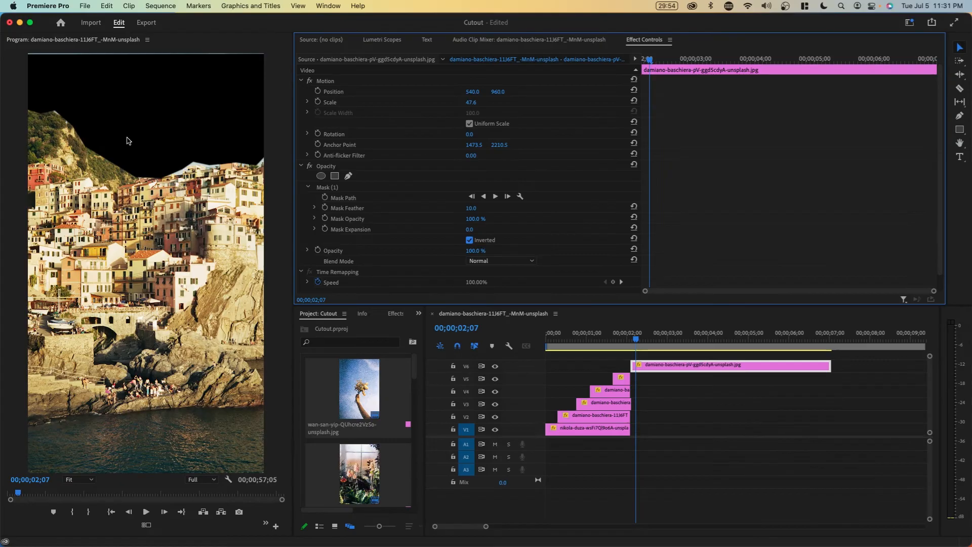
{"action": "left_click", "coordinate": [589, 428]}
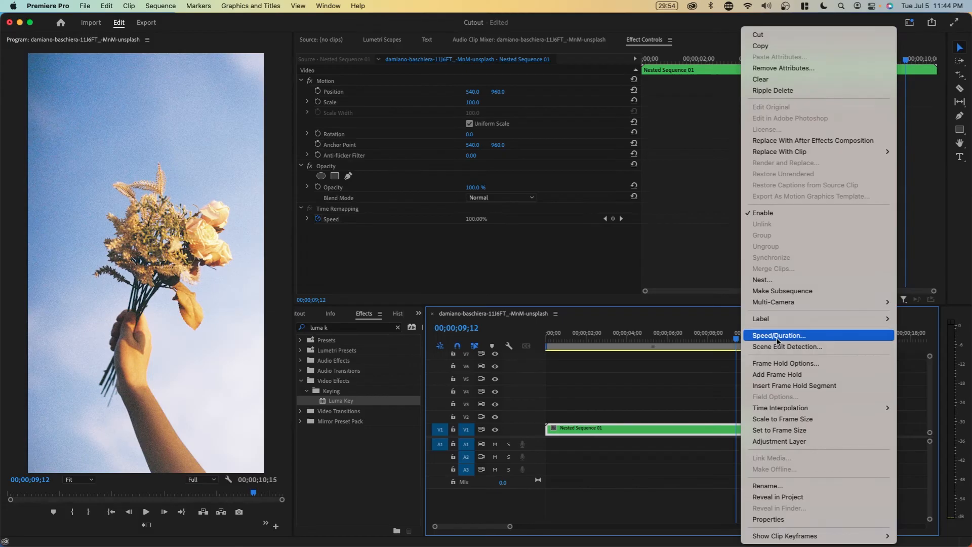
Set the Nested Sequence 01 clip's speed to 120% in Speed/Duration
{"action": "left_click", "coordinate": [779, 335]}
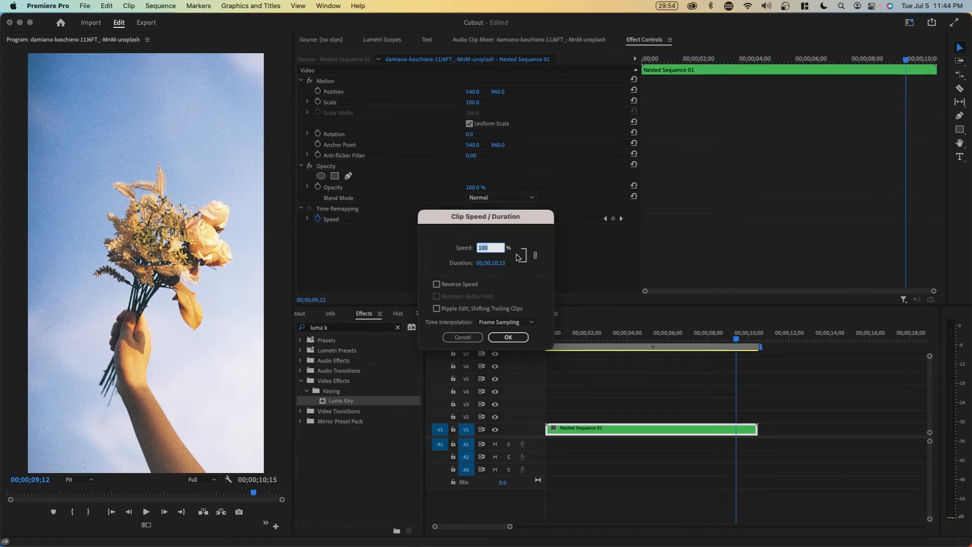
{"action": "type", "text": "120"}
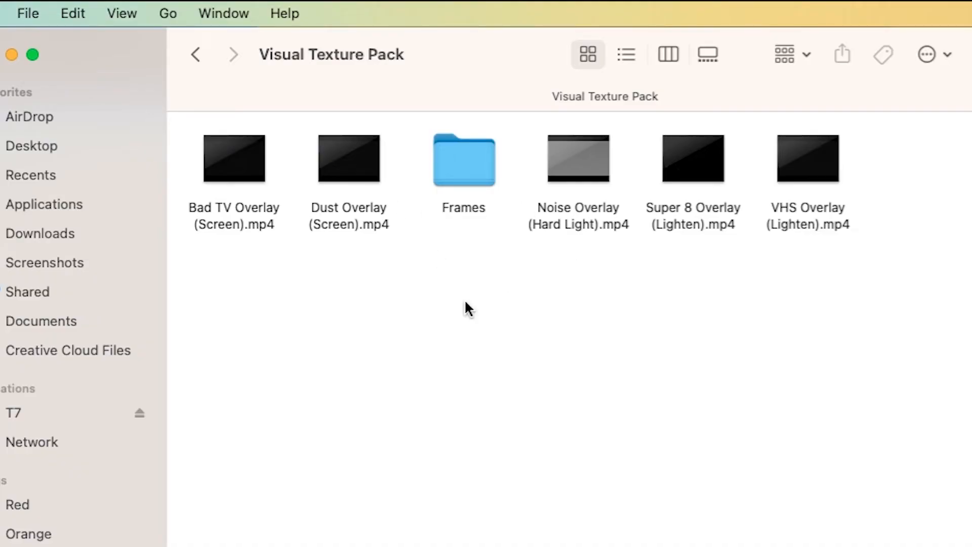
{"action": "mouse_move", "coordinate": [625, 206]}
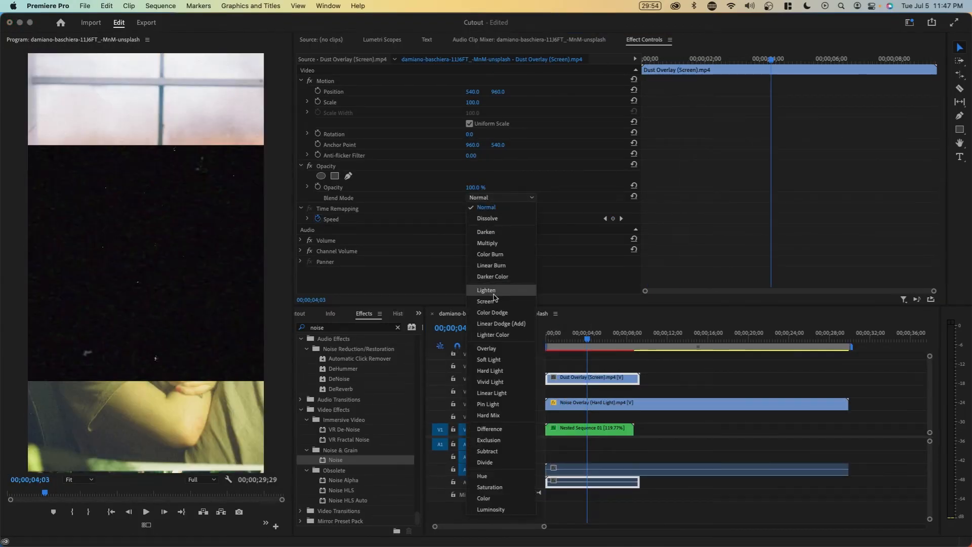
Set the Dust Overlay clip's Blend Mode to Screen
{"action": "left_click", "coordinate": [486, 301]}
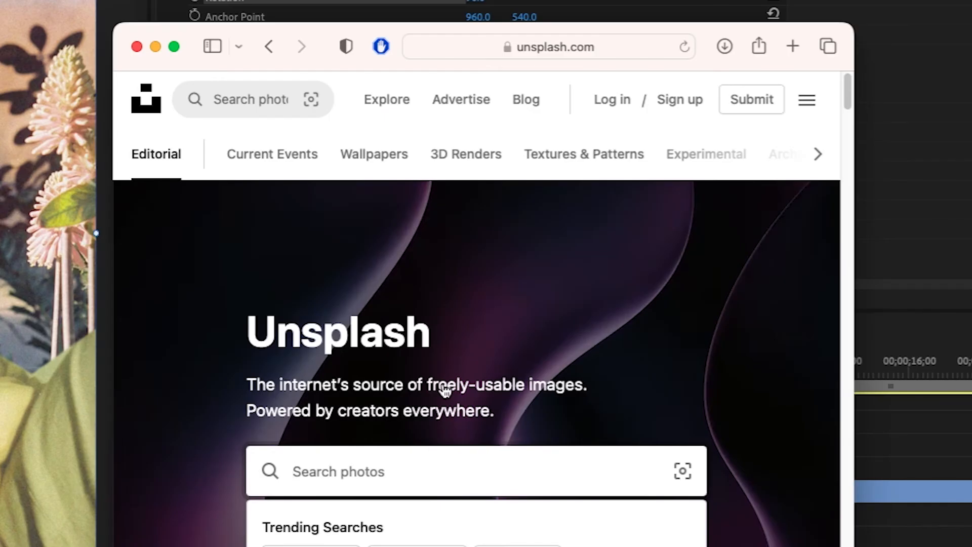
Search Unsplash for 'paper' and scroll through the texture results
{"action": "type", "text": "paper"}
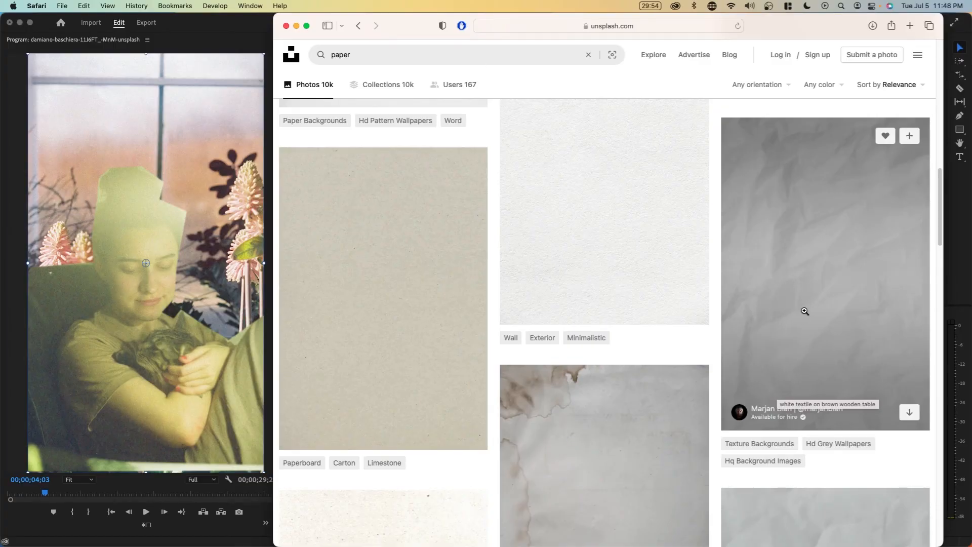
{"action": "scroll", "scroll_direction": "down", "scroll_amount": 3}
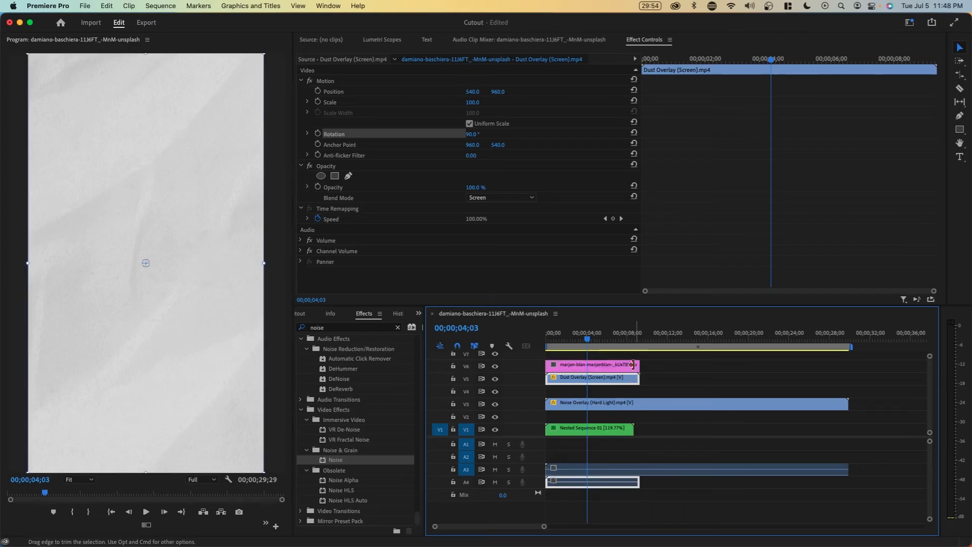
Apply the Invert effect to the paper texture clip and set its Blend Mode to Screen
{"action": "left_click", "coordinate": [592, 365]}
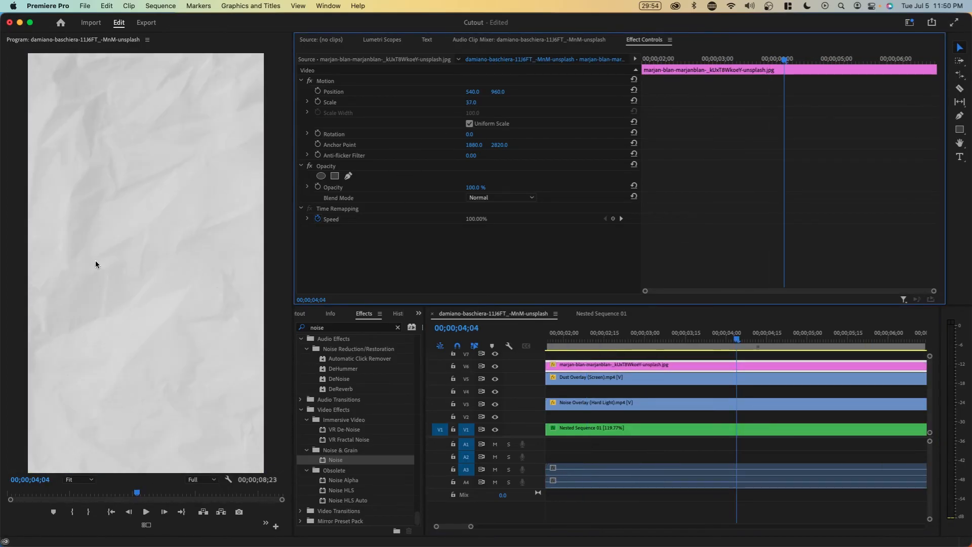
{"action": "type", "text": "invert"}
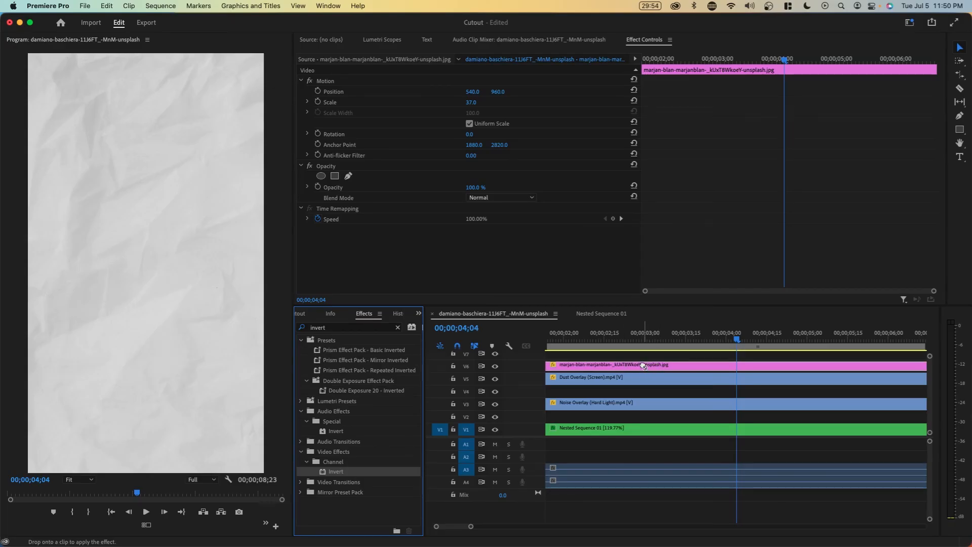
{"action": "left_click", "coordinate": [328, 6]}
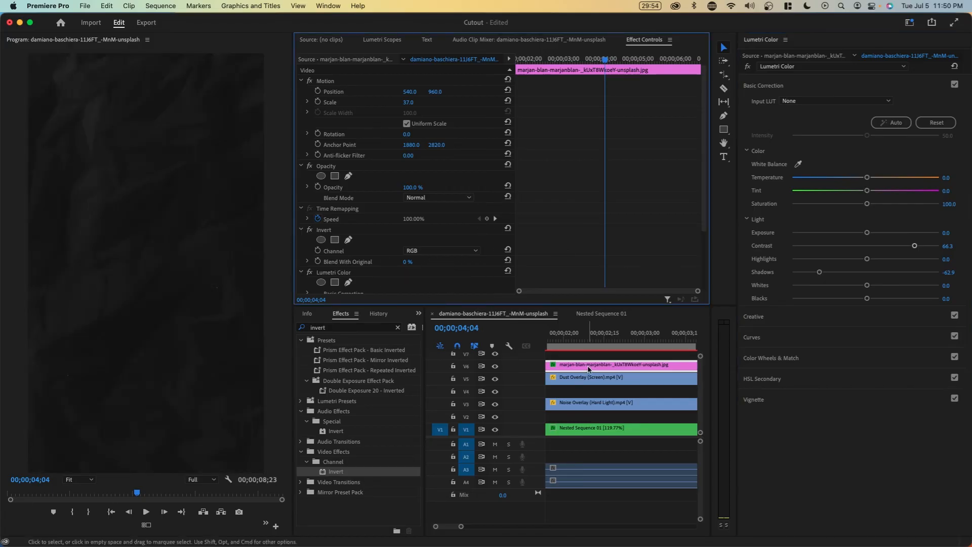
{"action": "left_click", "coordinate": [438, 197]}
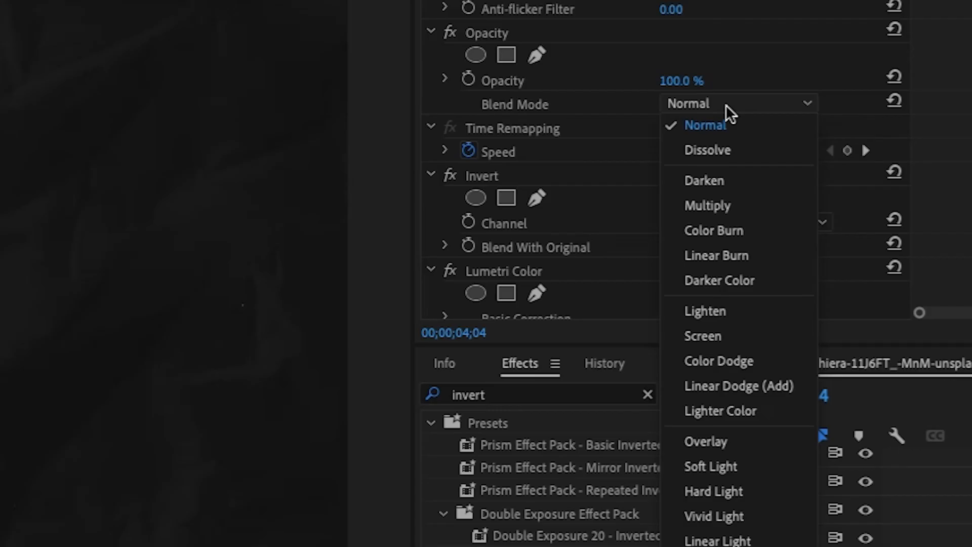
{"action": "left_click", "coordinate": [702, 335]}
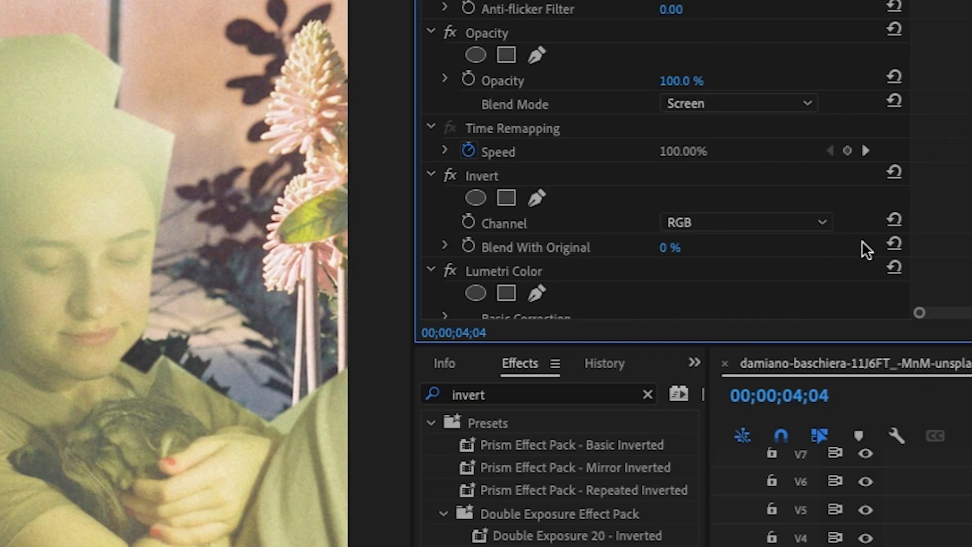